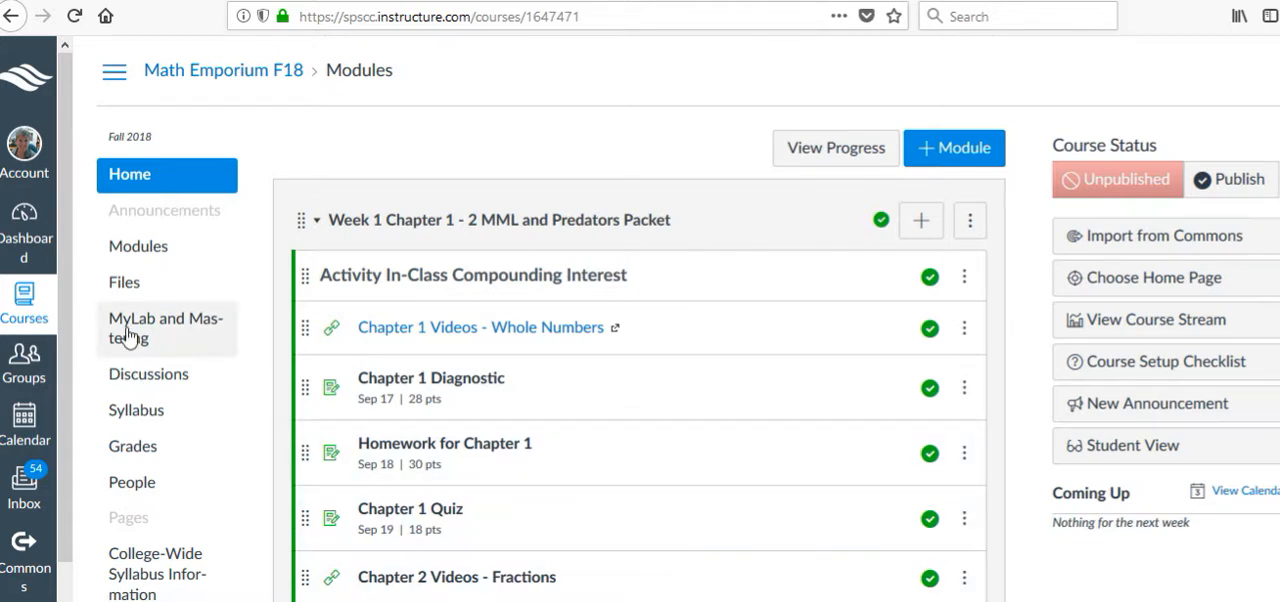
Go to the MyLab and Mastering page from the Math Emporium F18 course navigation.
left_click(165, 327)
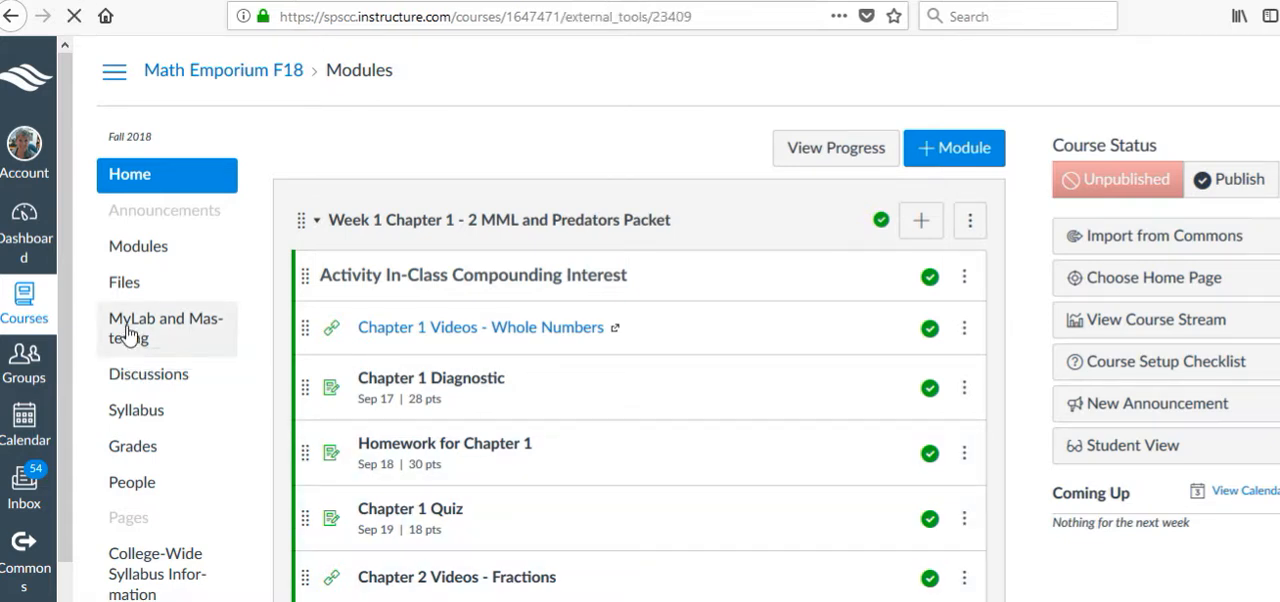
left_click(165, 328)
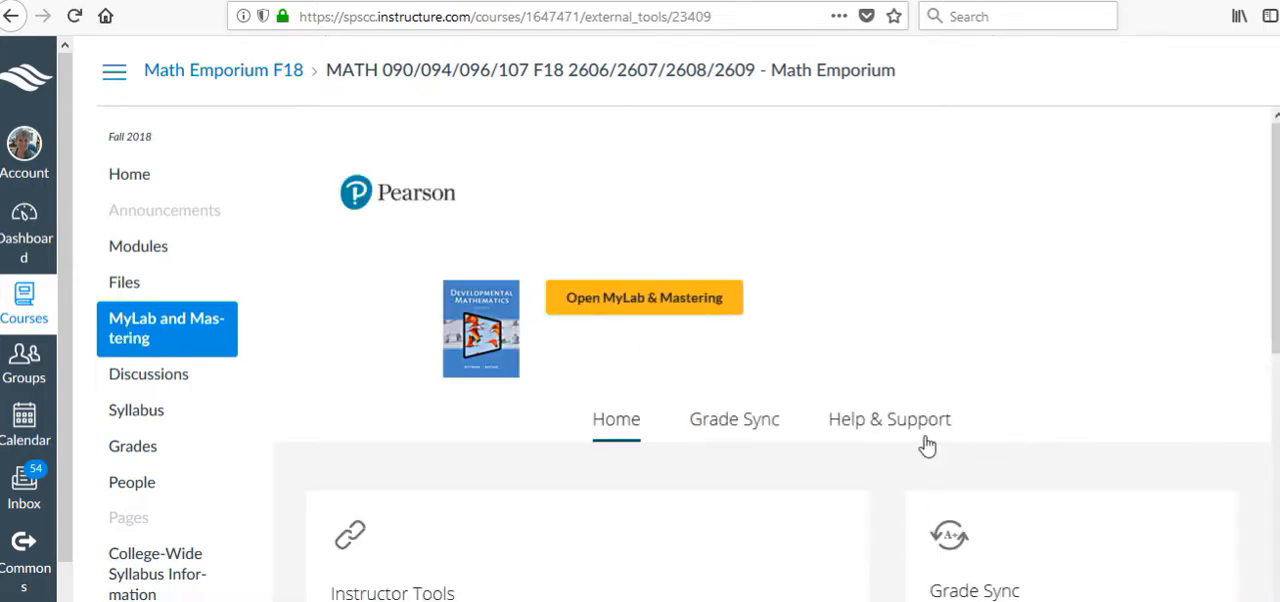
mouse_move(573, 377)
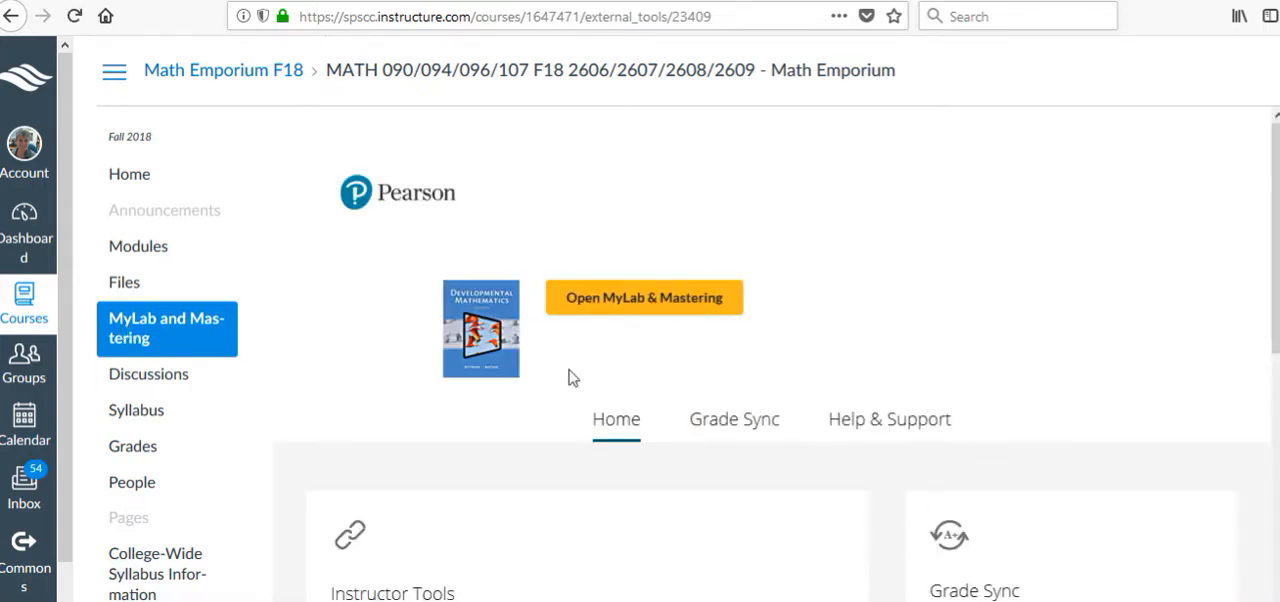
mouse_move(485, 320)
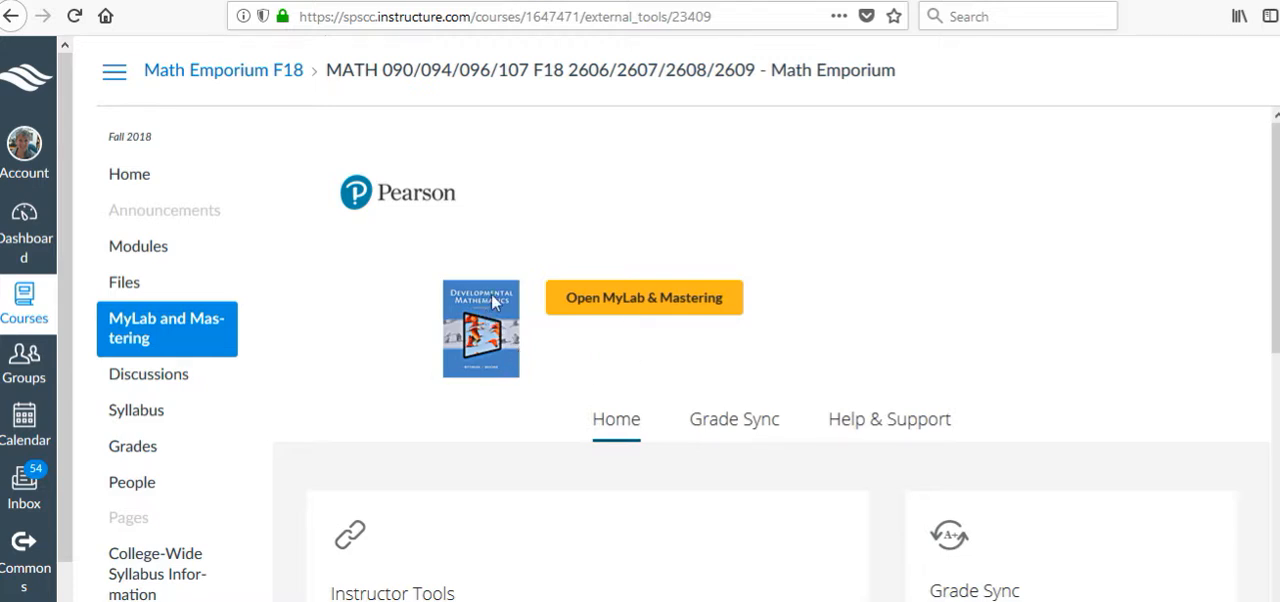
mouse_move(800, 410)
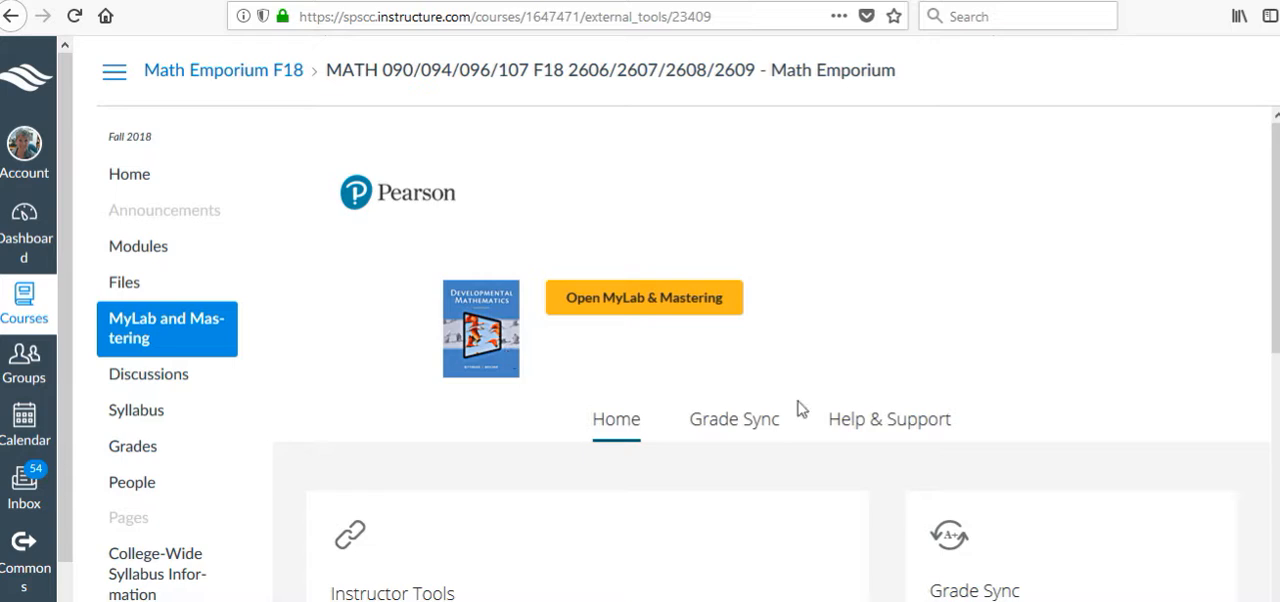
Show Pearson's Help & Support diagnostics and scroll to the Course Information section.
left_click(888, 418)
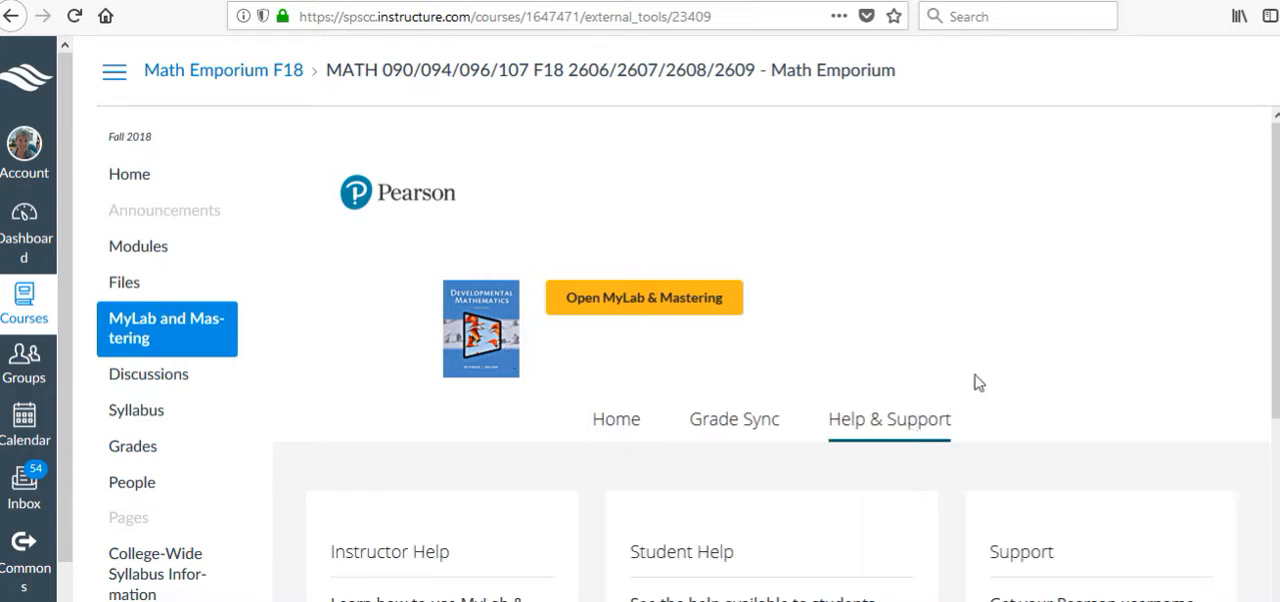
scroll("down", 3)
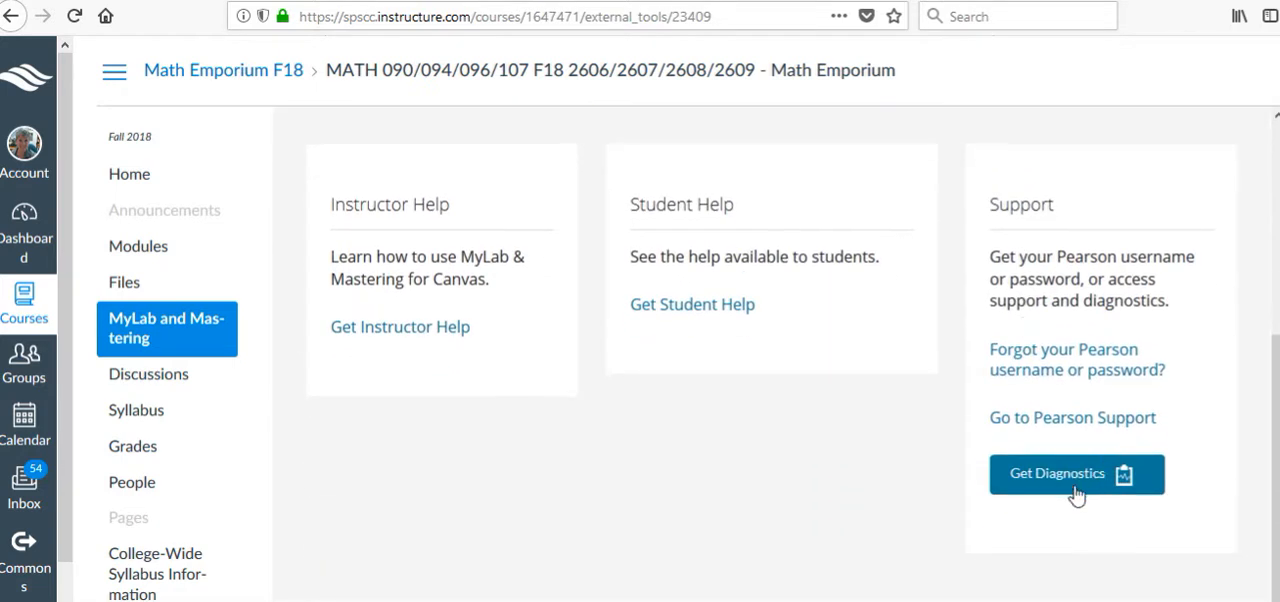
left_click(1077, 473)
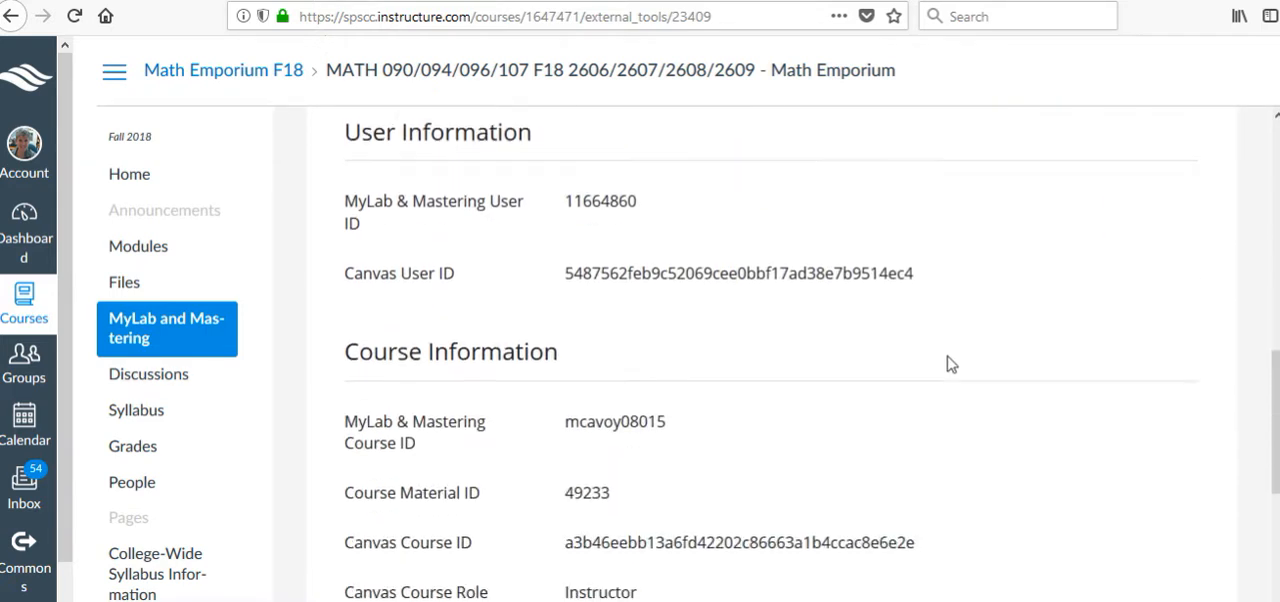
scroll("down", 3)
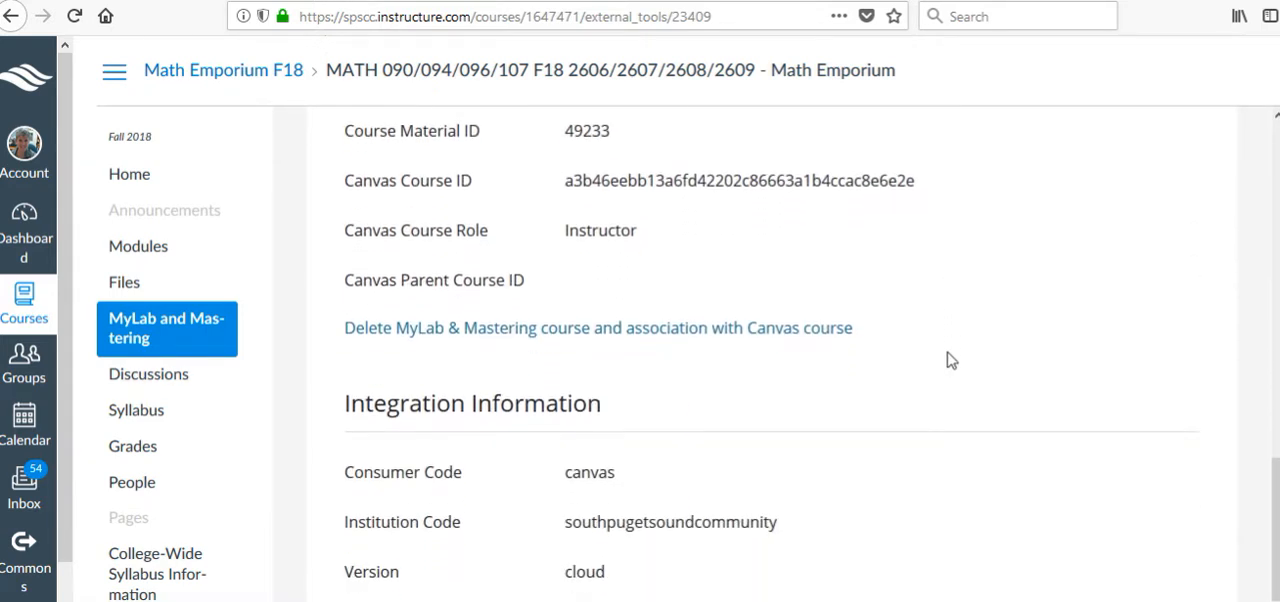
mouse_move(518, 338)
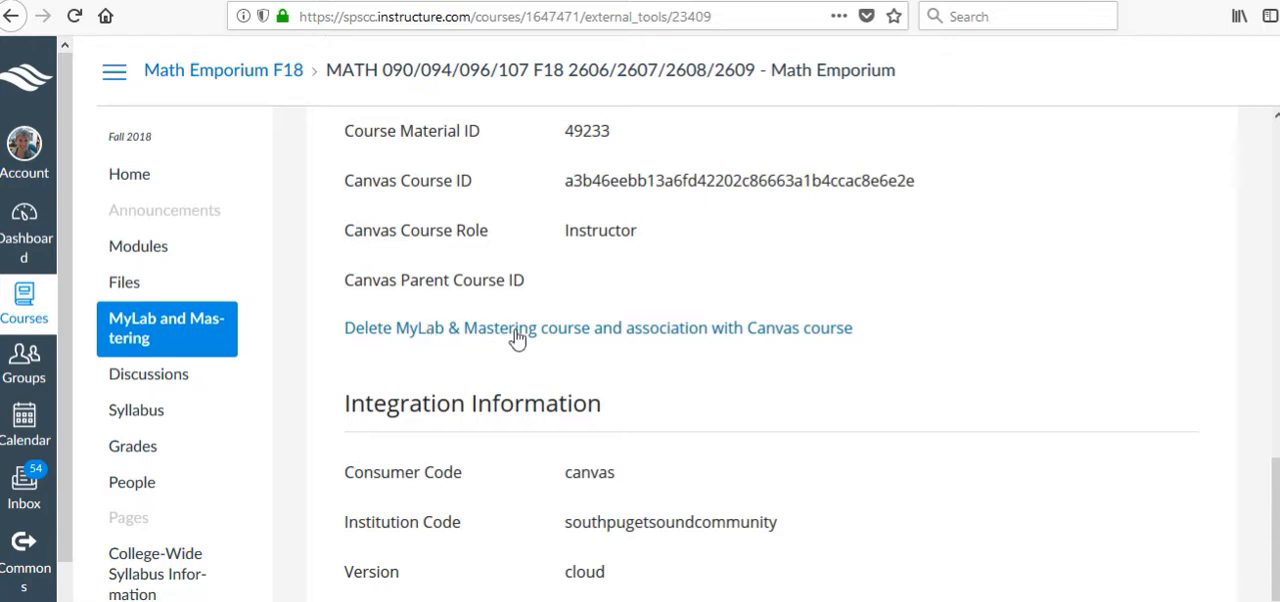
mouse_move(669, 341)
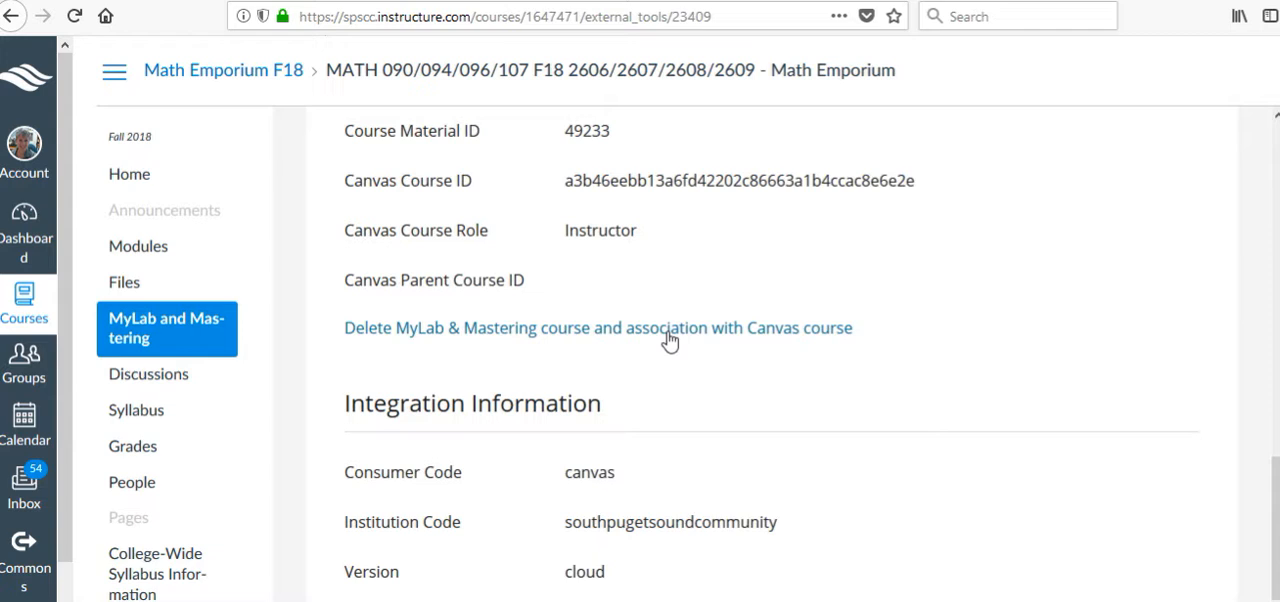
mouse_move(940, 131)
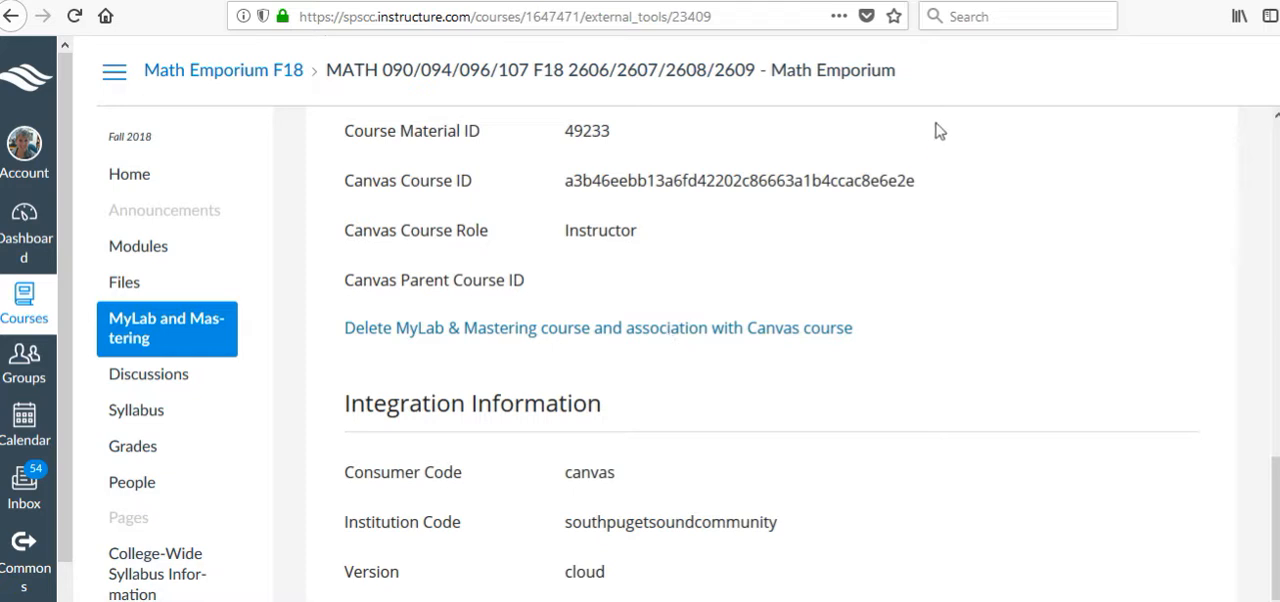
mouse_move(791, 335)
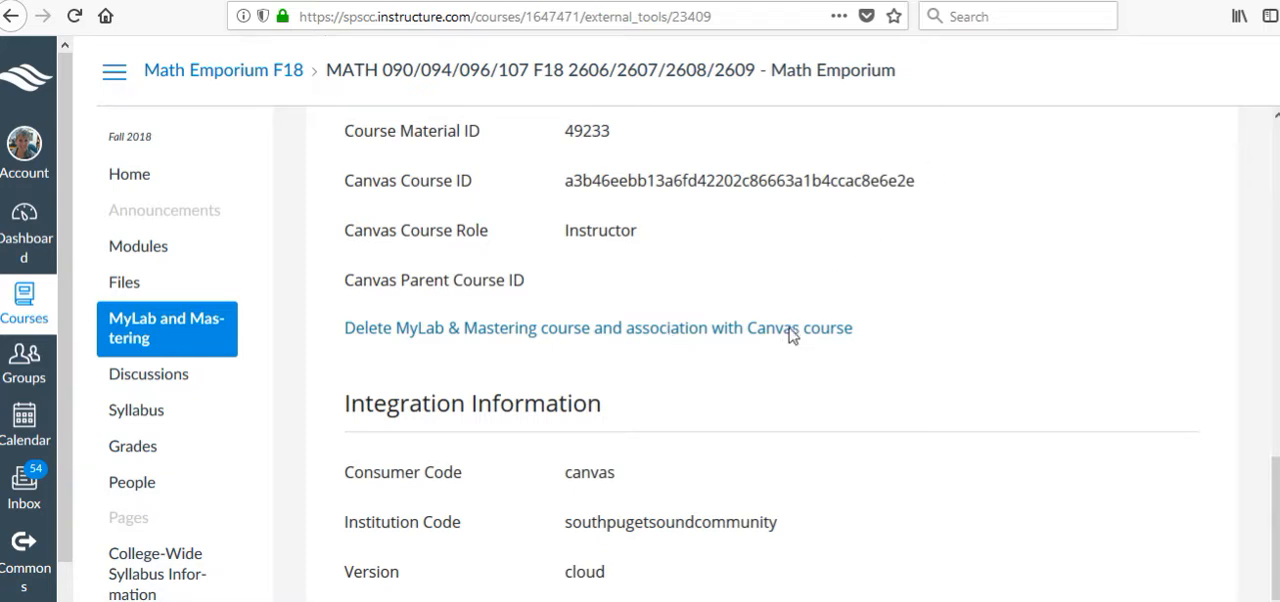
Start deleting the MyLab & Mastering course association and review the warning page.
left_click(597, 328)
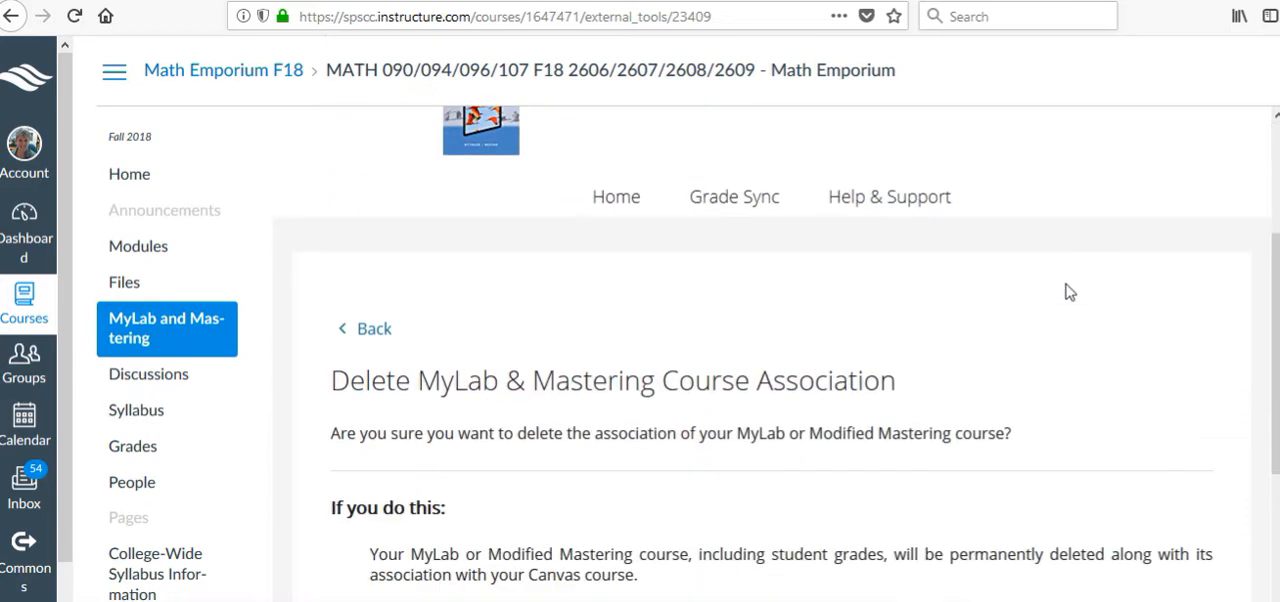
scroll("down", 3)
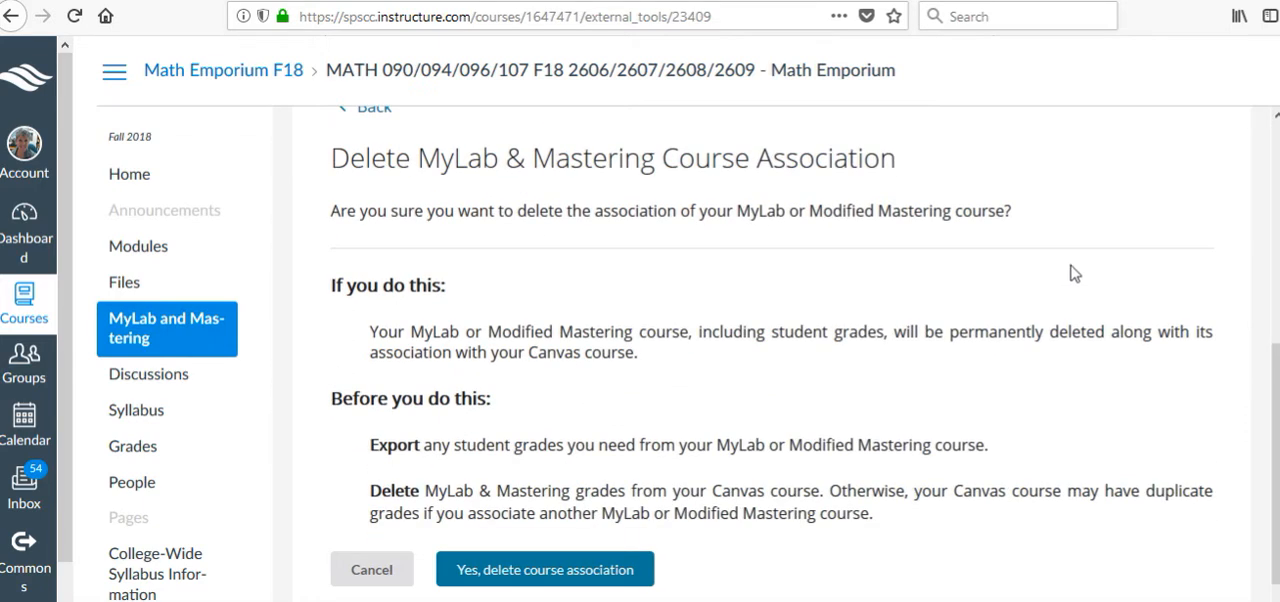
scroll("down", 3)
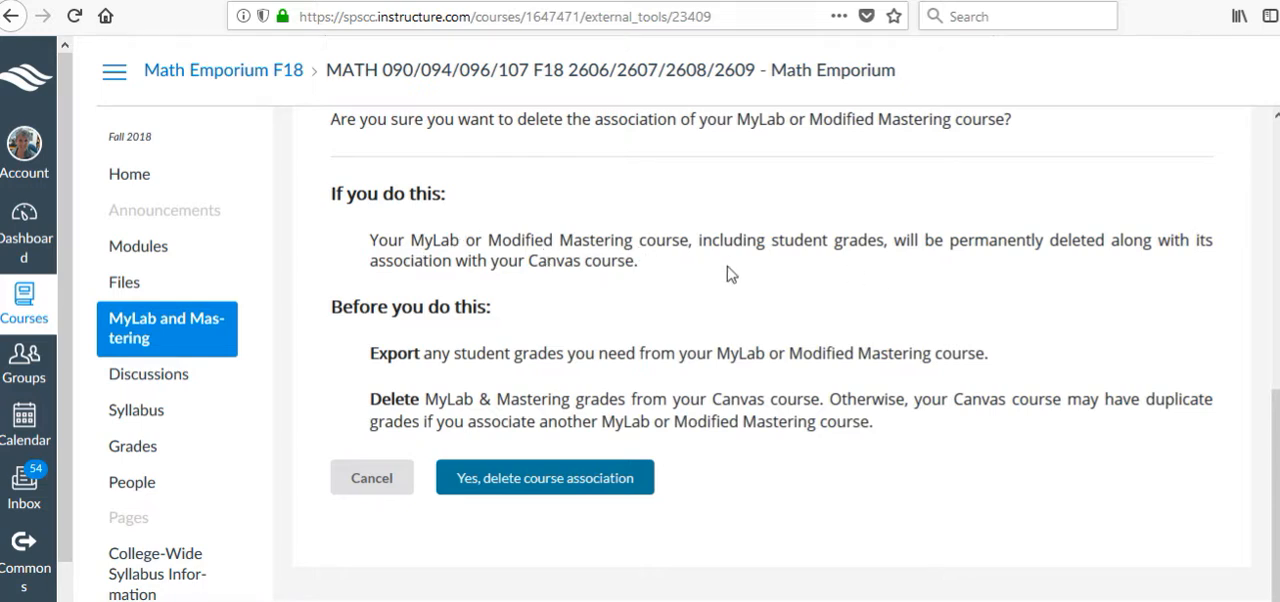
mouse_move(1090, 294)
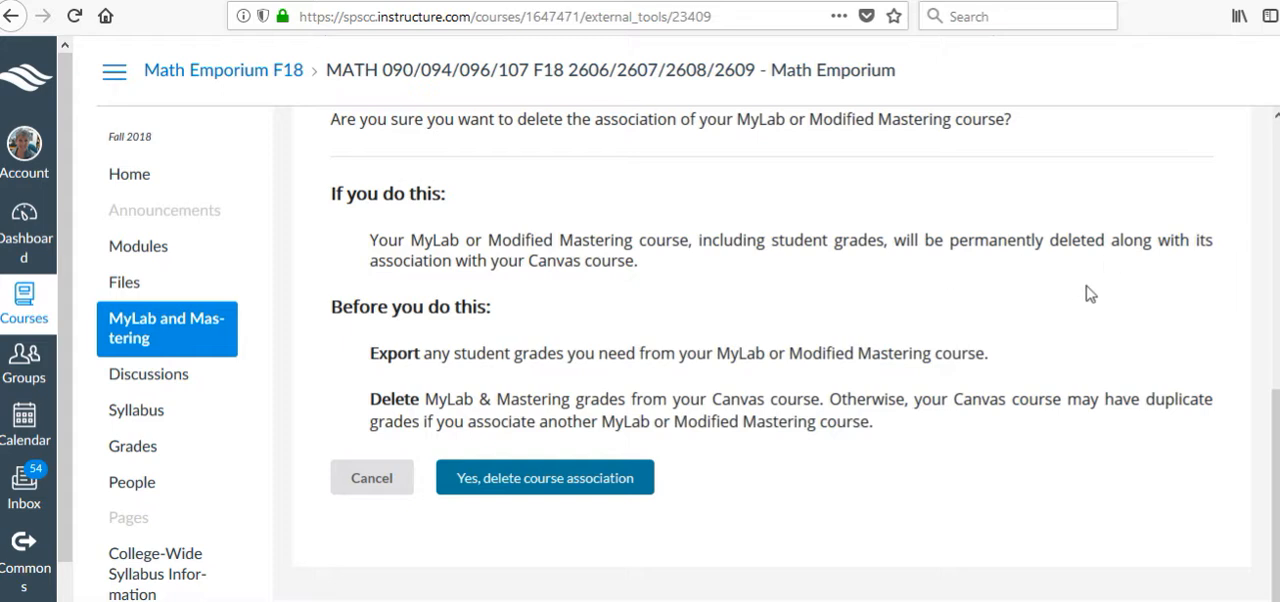
mouse_move(678, 293)
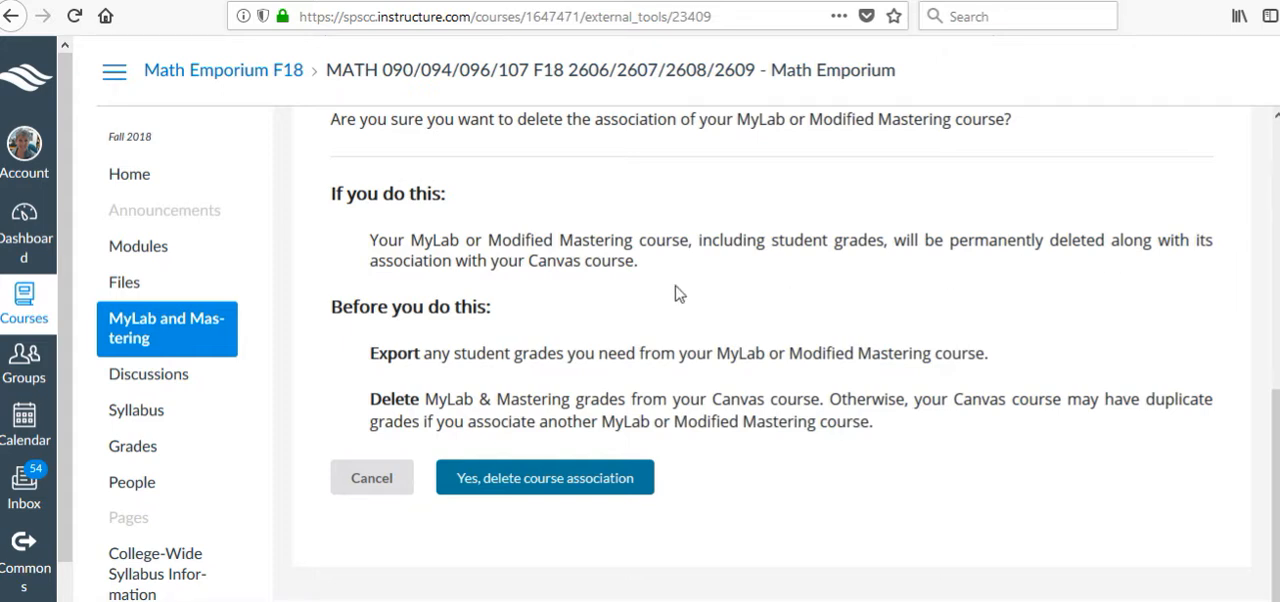
mouse_move(660, 320)
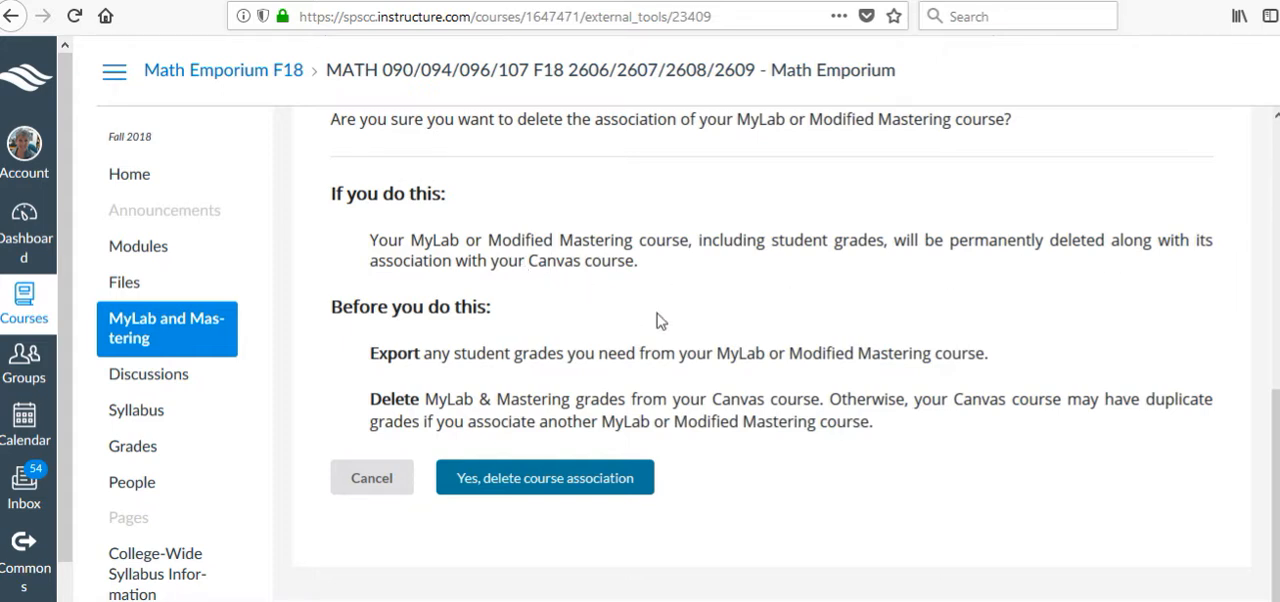
mouse_move(728, 310)
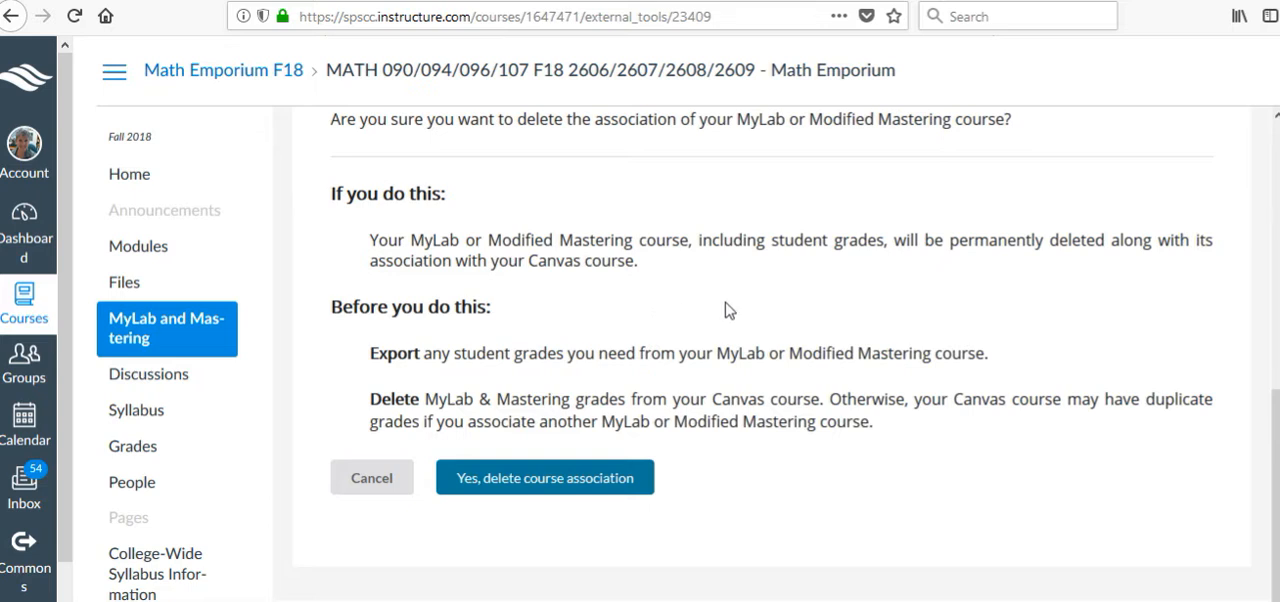
mouse_move(750, 298)
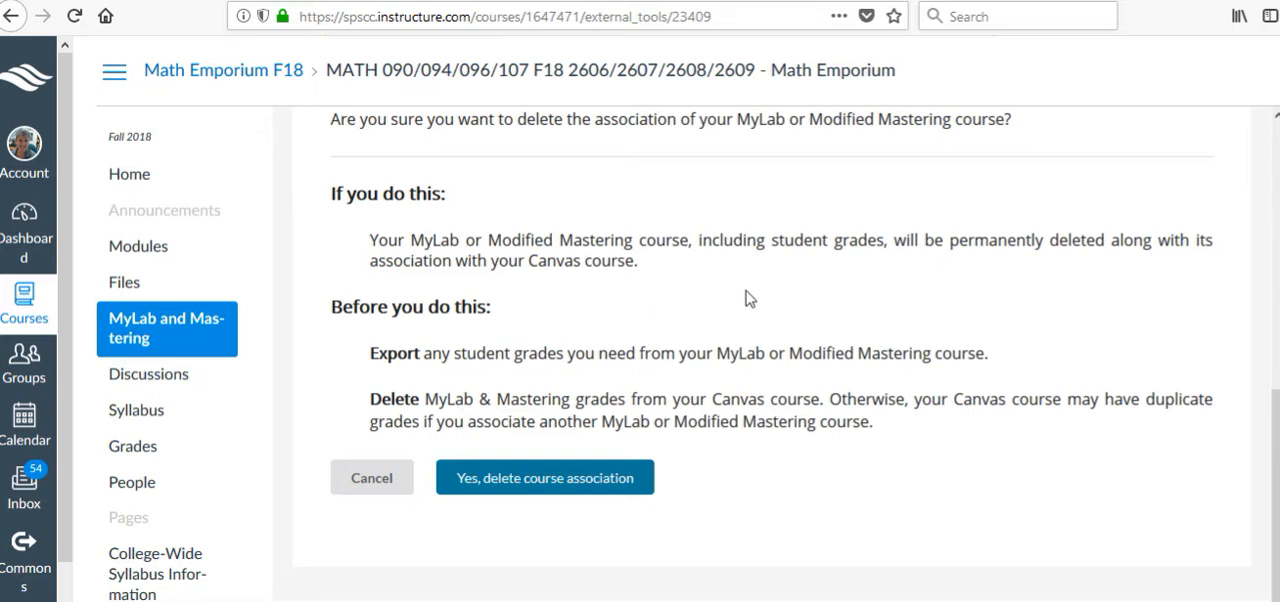
scroll("down", 3)
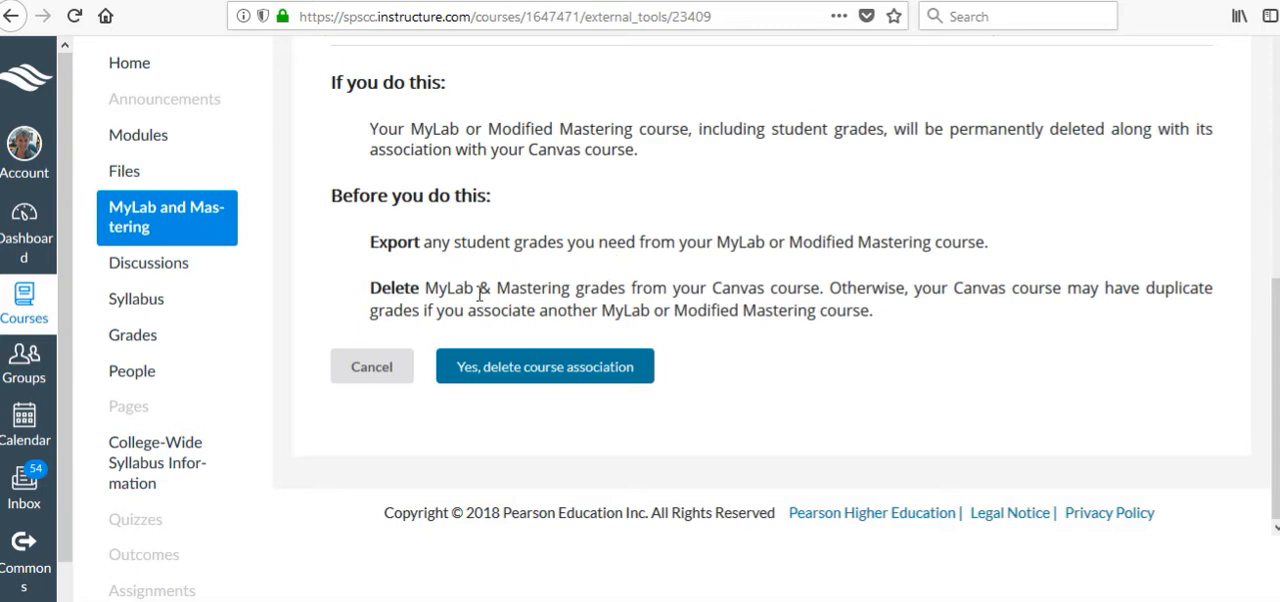
mouse_move(945, 328)
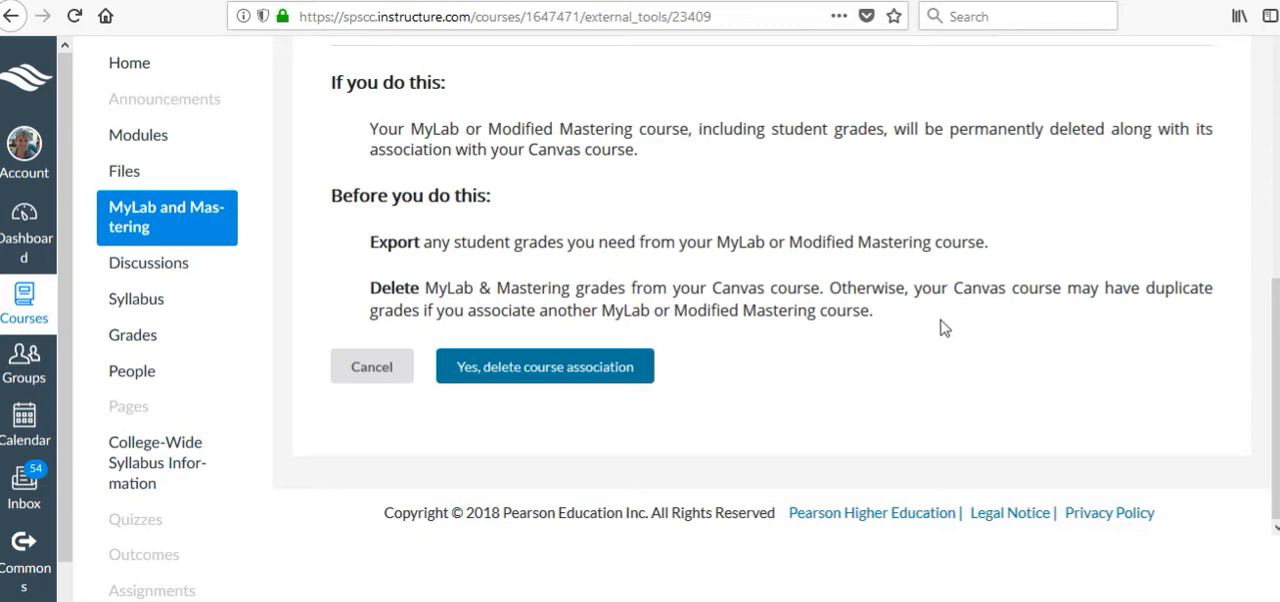
mouse_move(584, 410)
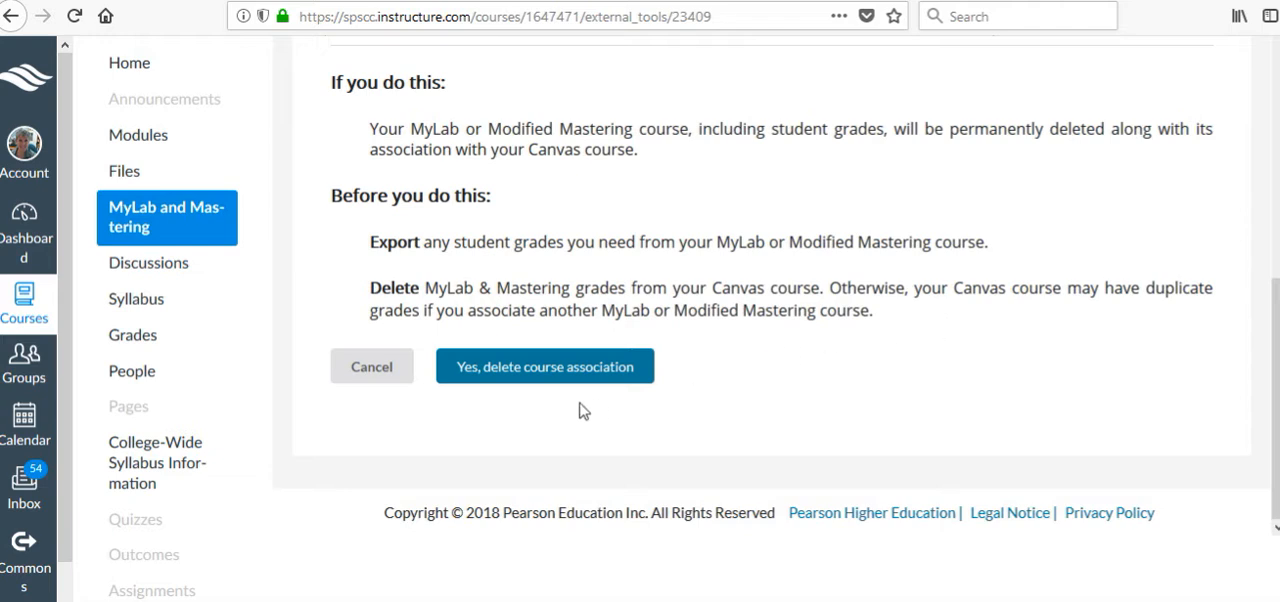
Confirm 'Yes, delete course association' and dismiss the Course Association Deleted notice.
left_click(545, 366)
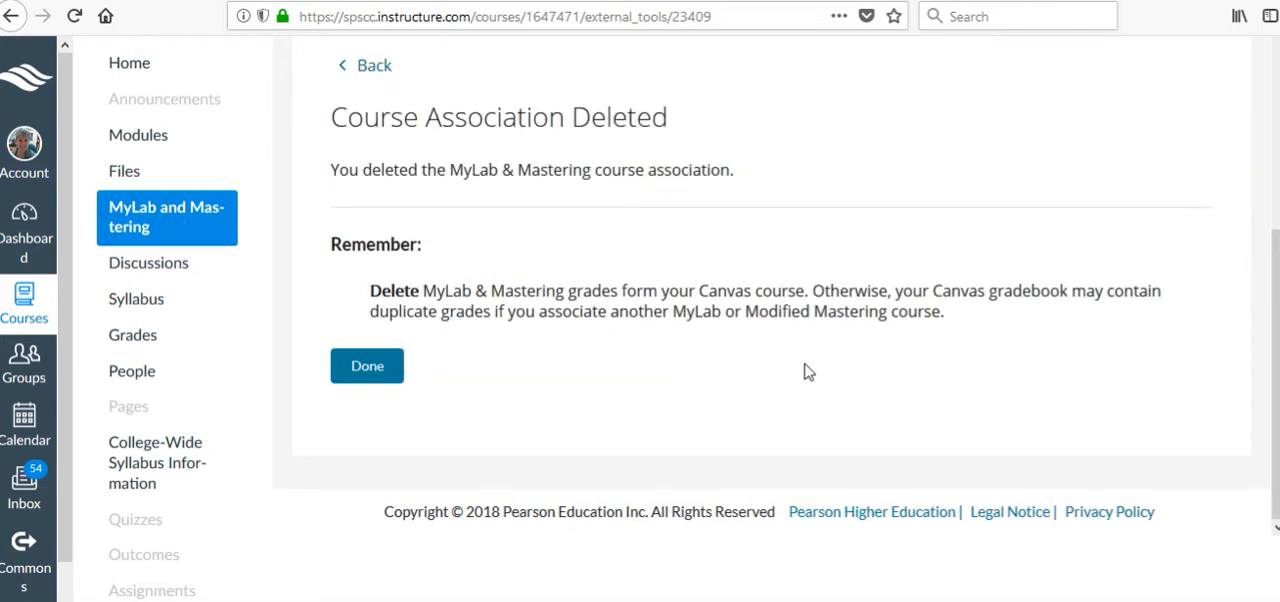
mouse_move(367, 375)
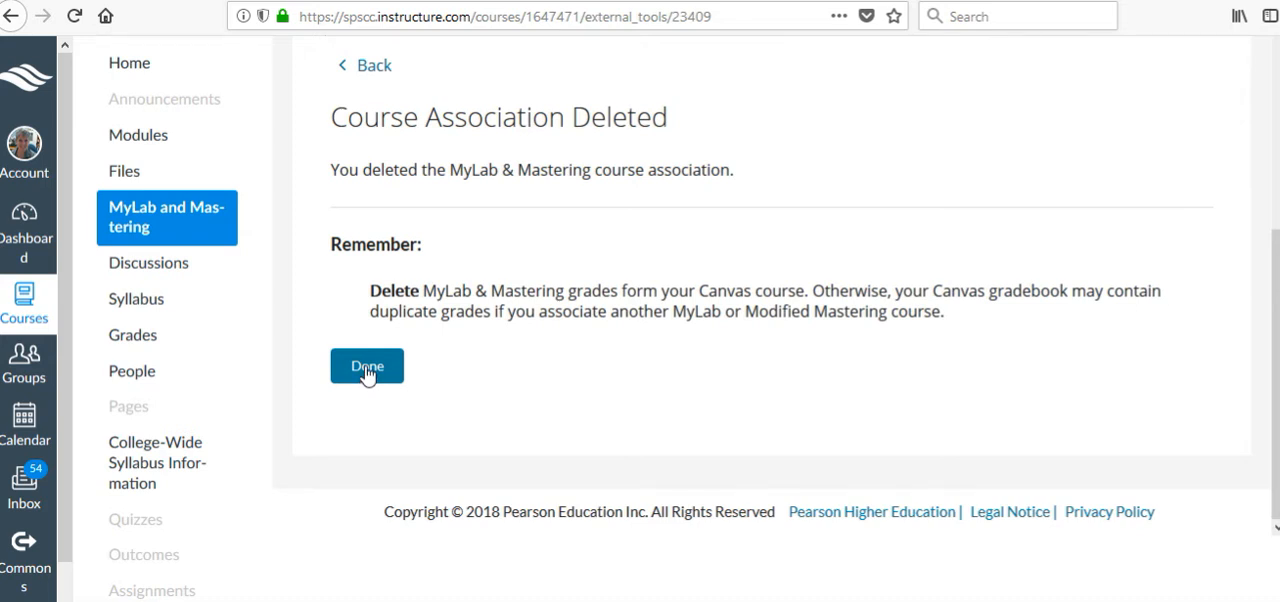
left_click(366, 366)
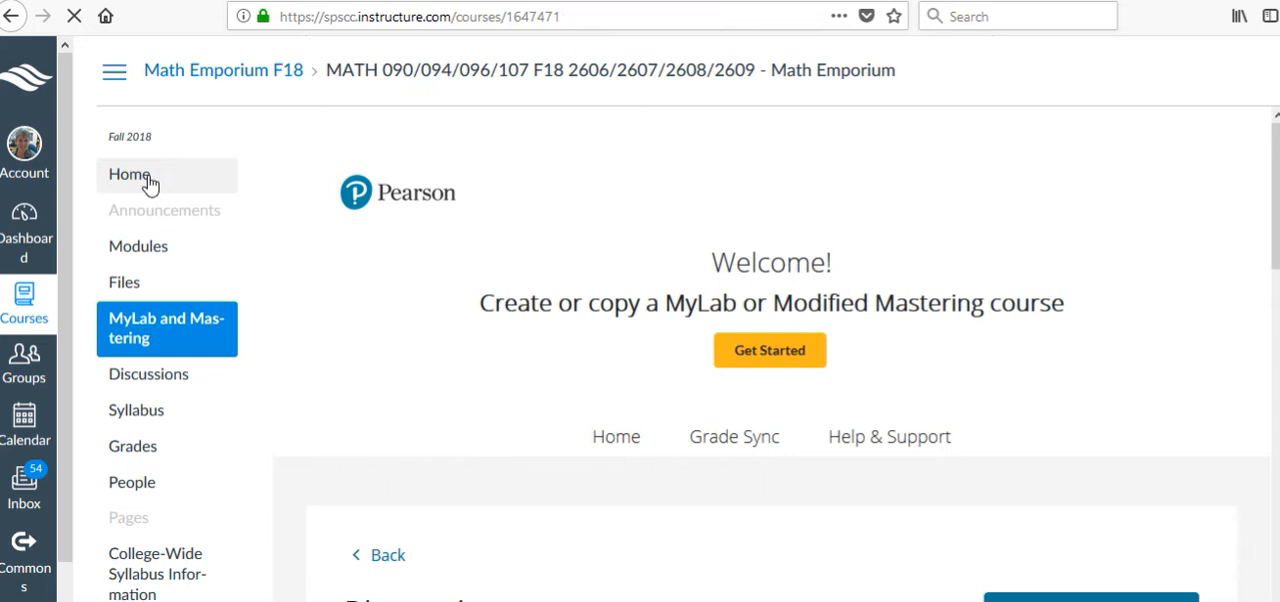
Return to course Home and open the Chapter 1 Diagnostic assignment from the modules list.
left_click(129, 174)
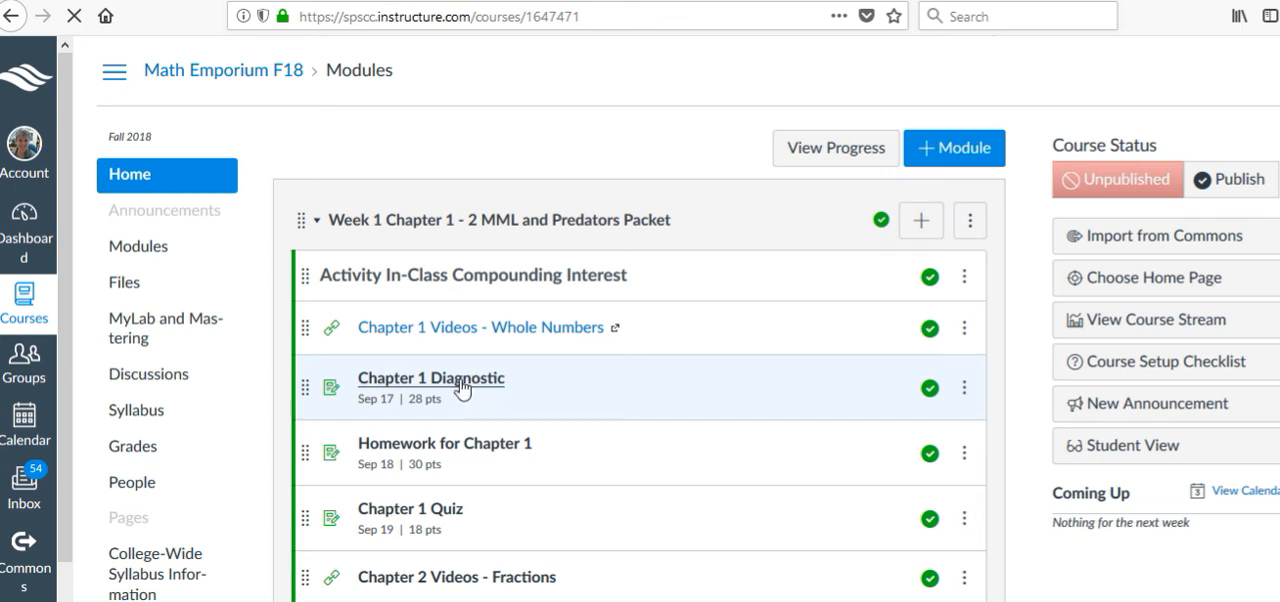
left_click(430, 378)
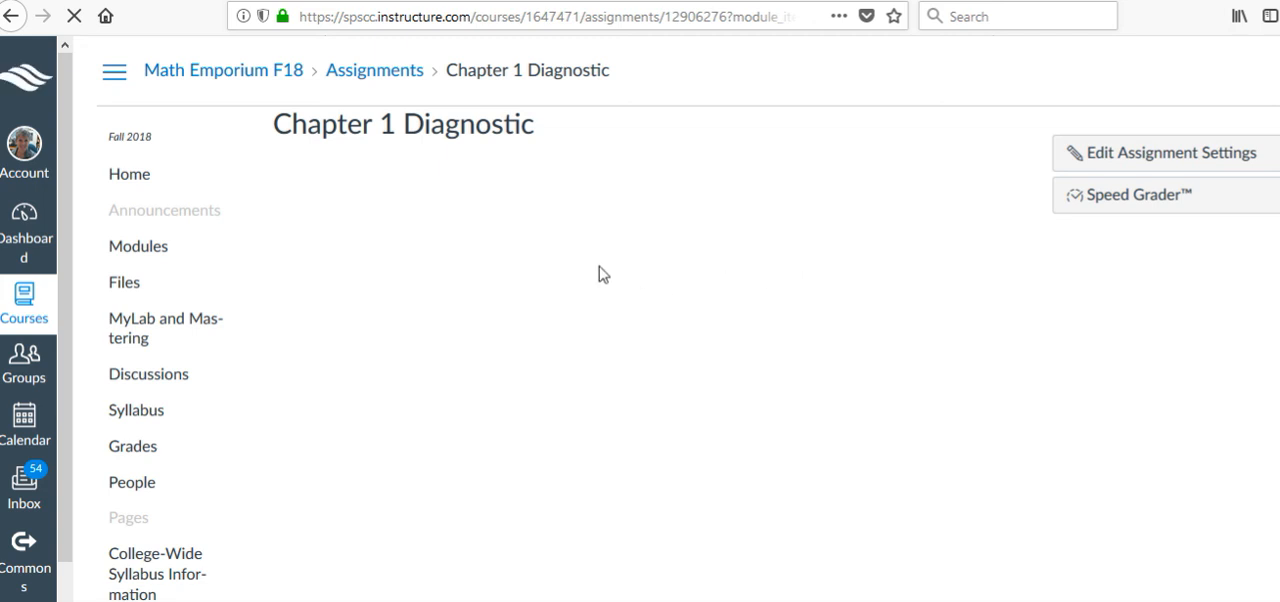
mouse_move(829, 323)
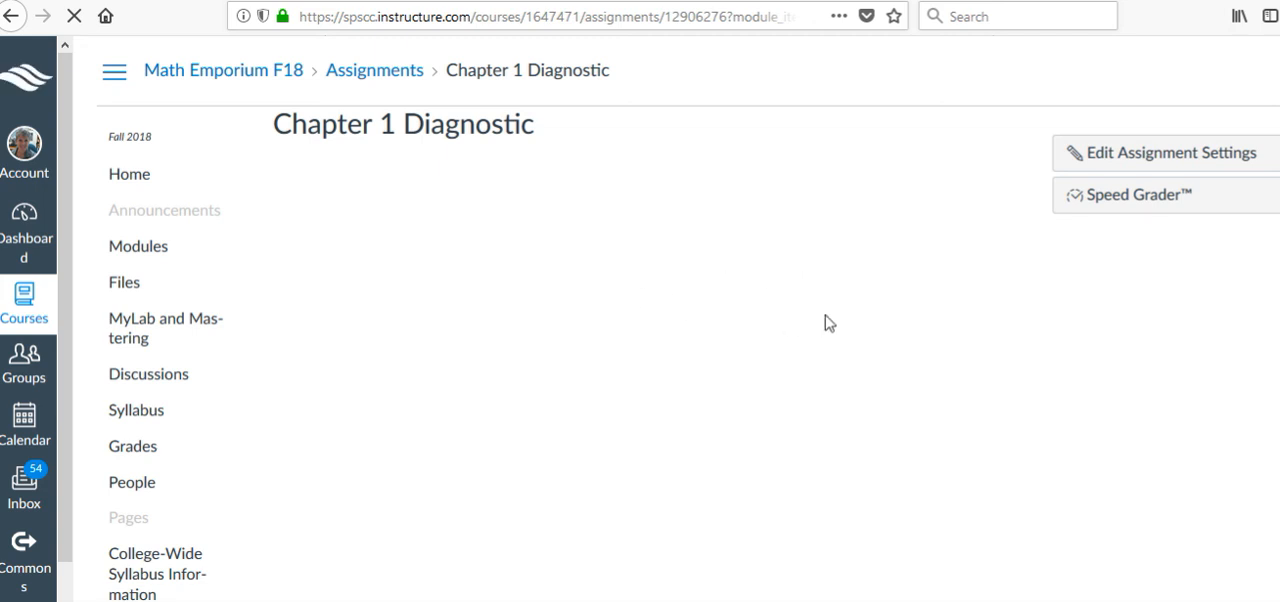
mouse_move(822, 323)
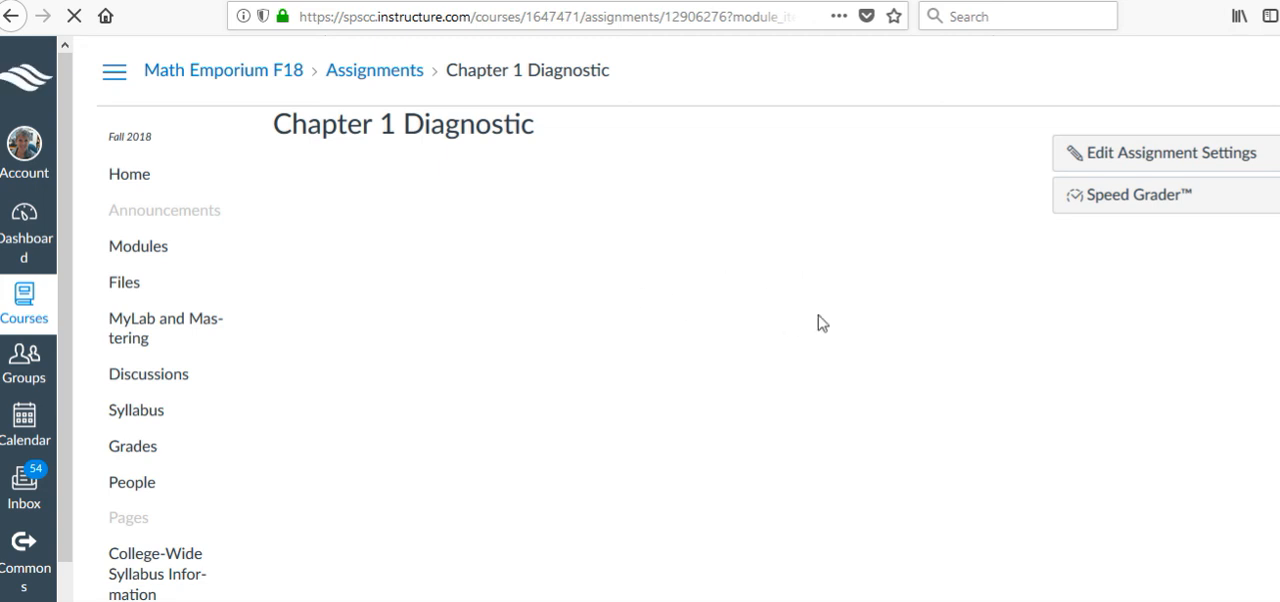